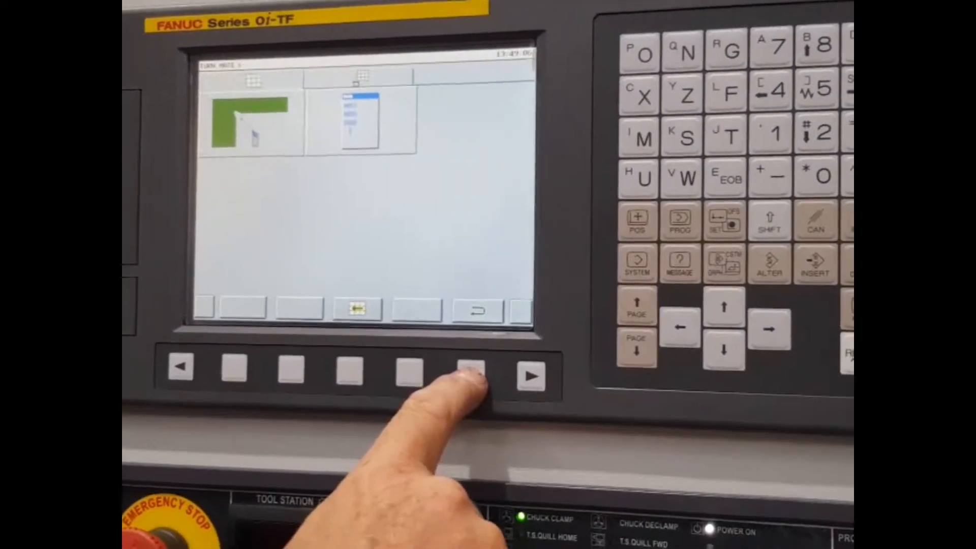
# Select the grooving/cut-off turning cycle so its X1, Z1, X2, Z2 and B-CUT input screen appears.
pyautogui.click(473, 373)
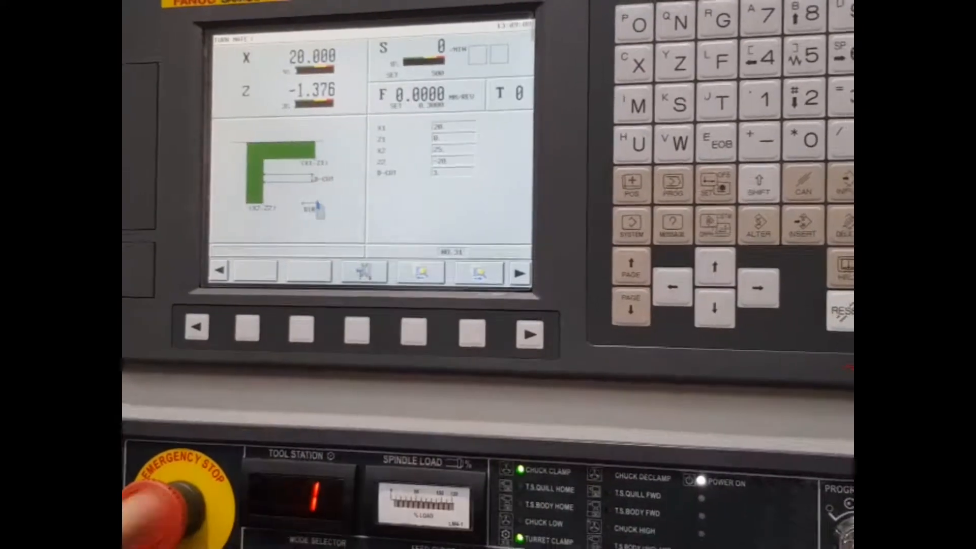